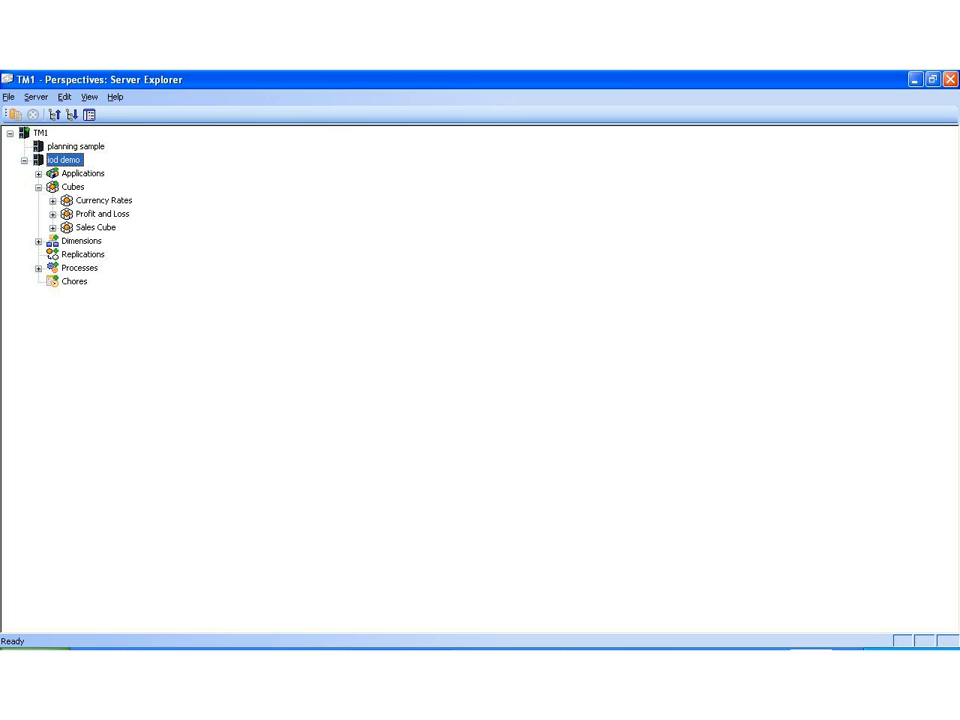
pyautogui.moveTo(192, 168)
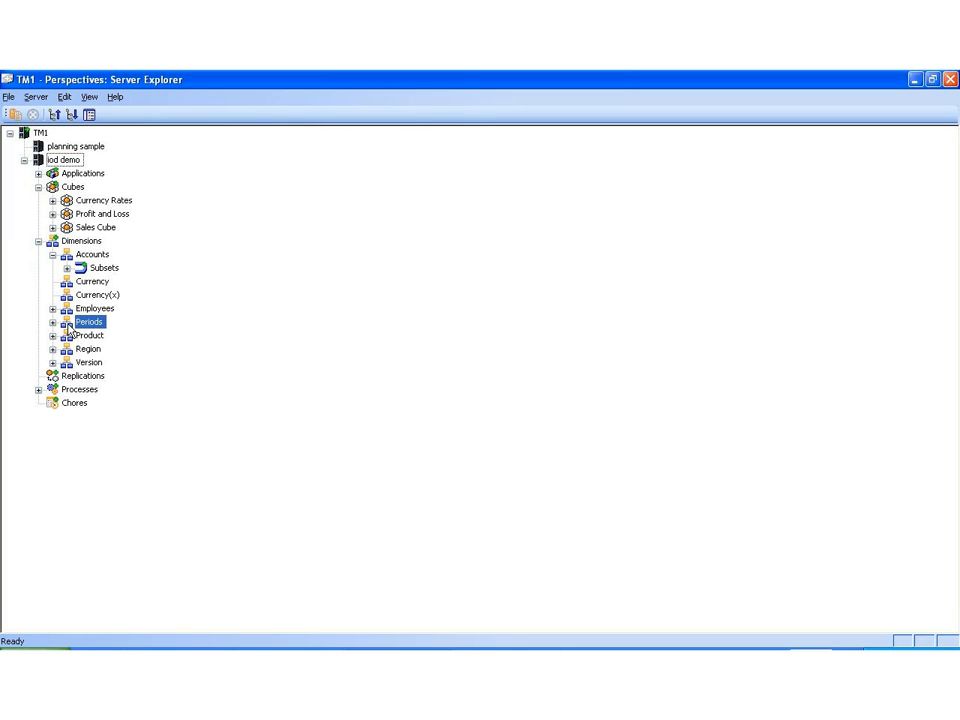
pyautogui.doubleClick(84, 320)
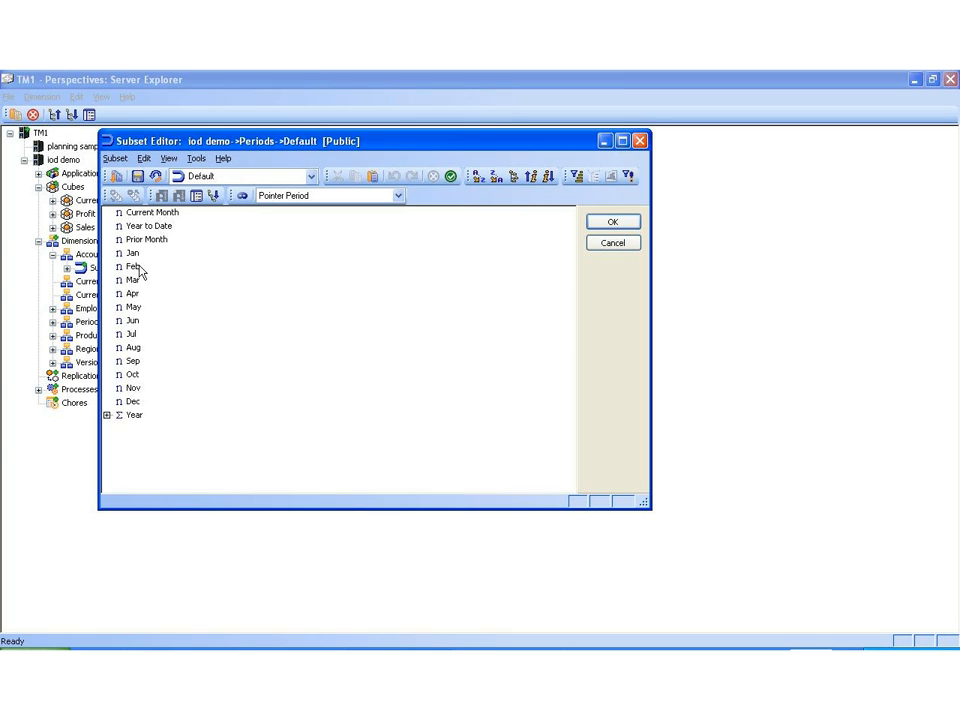
pyautogui.click(134, 280)
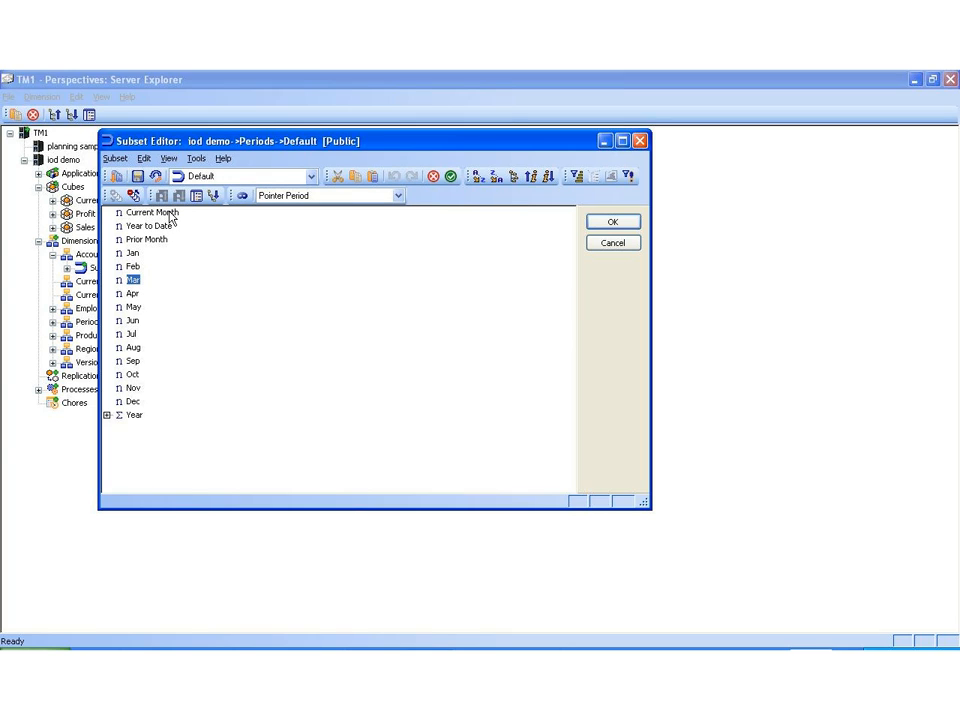
pyautogui.click(148, 226)
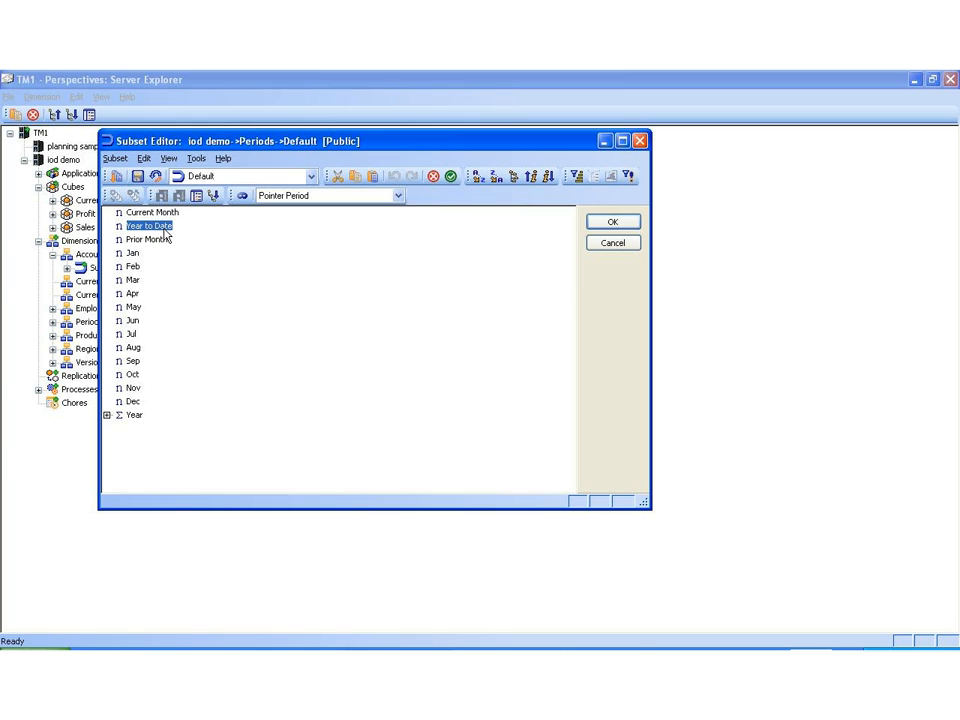
pyautogui.click(136, 414)
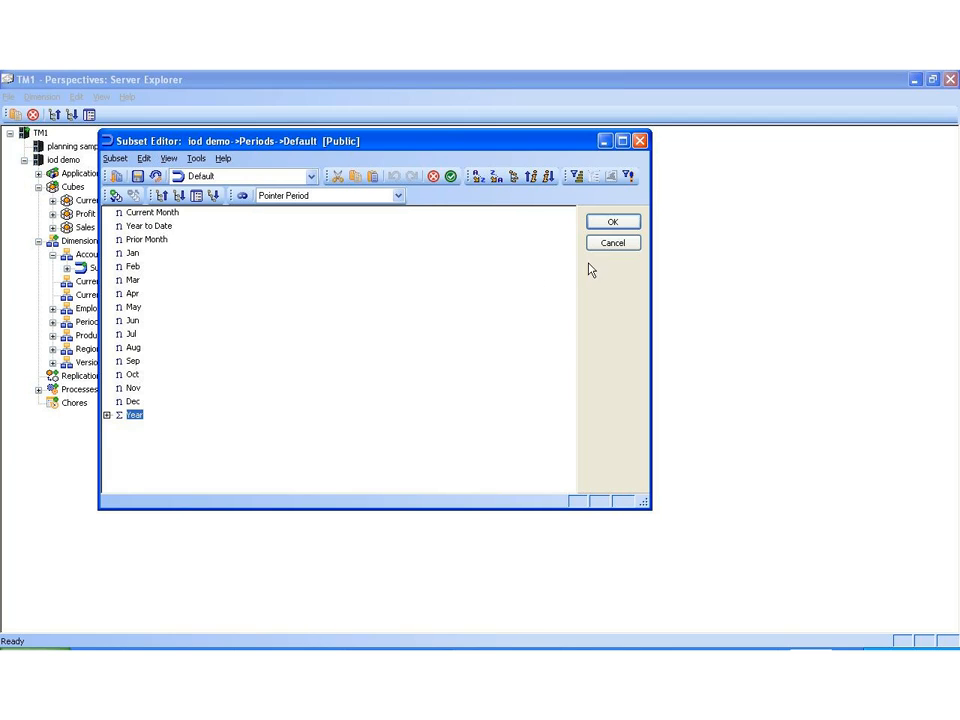
pyautogui.click(612, 244)
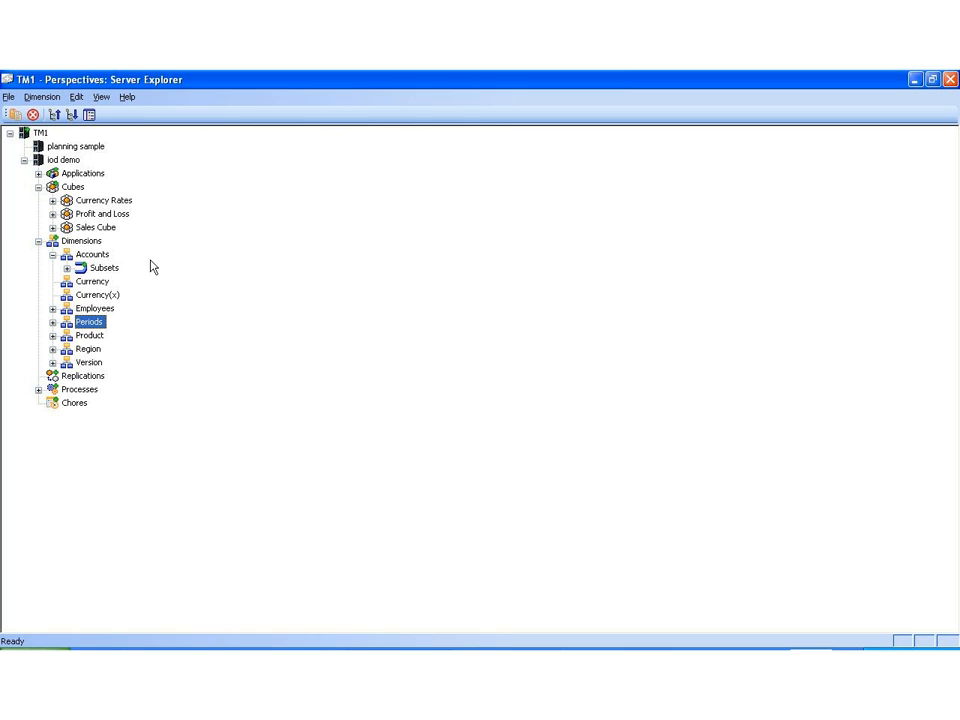
pyautogui.moveTo(128, 316)
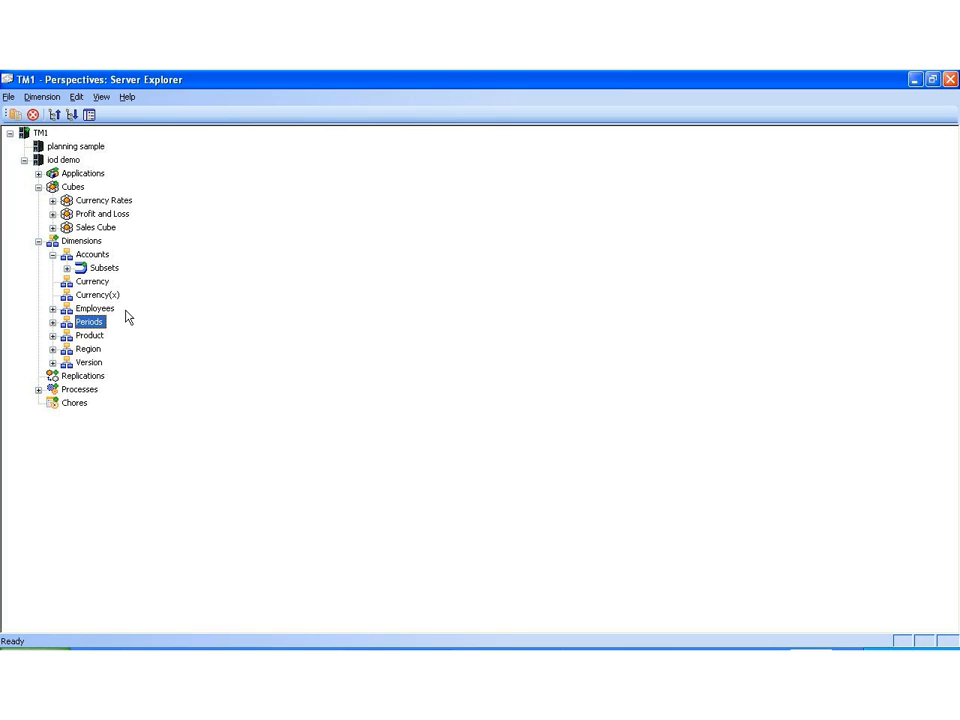
pyautogui.click(88, 254)
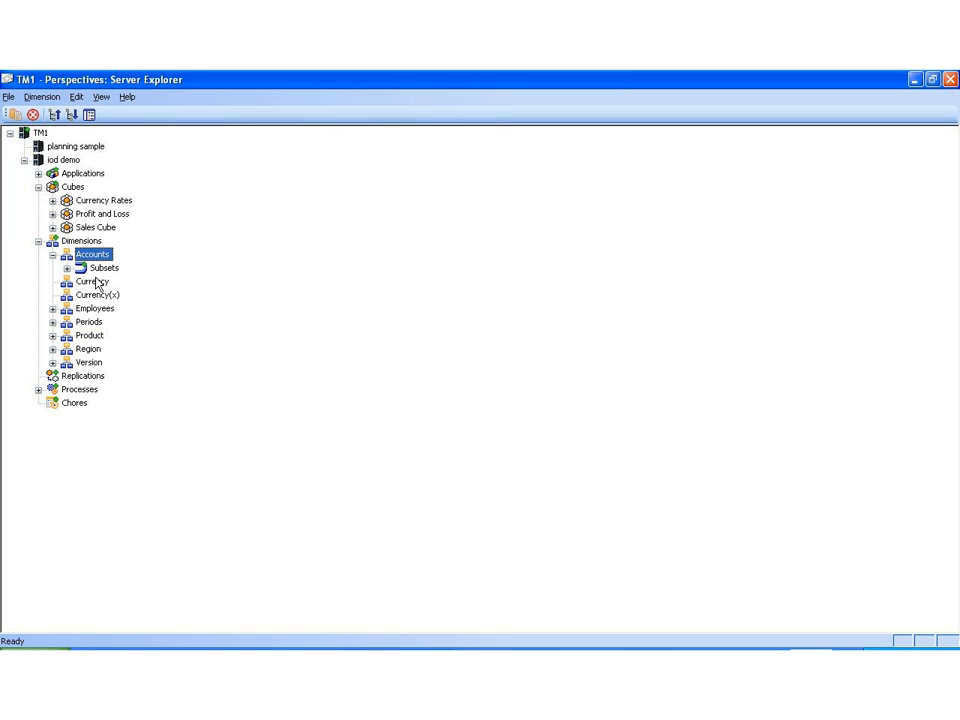
pyautogui.click(92, 280)
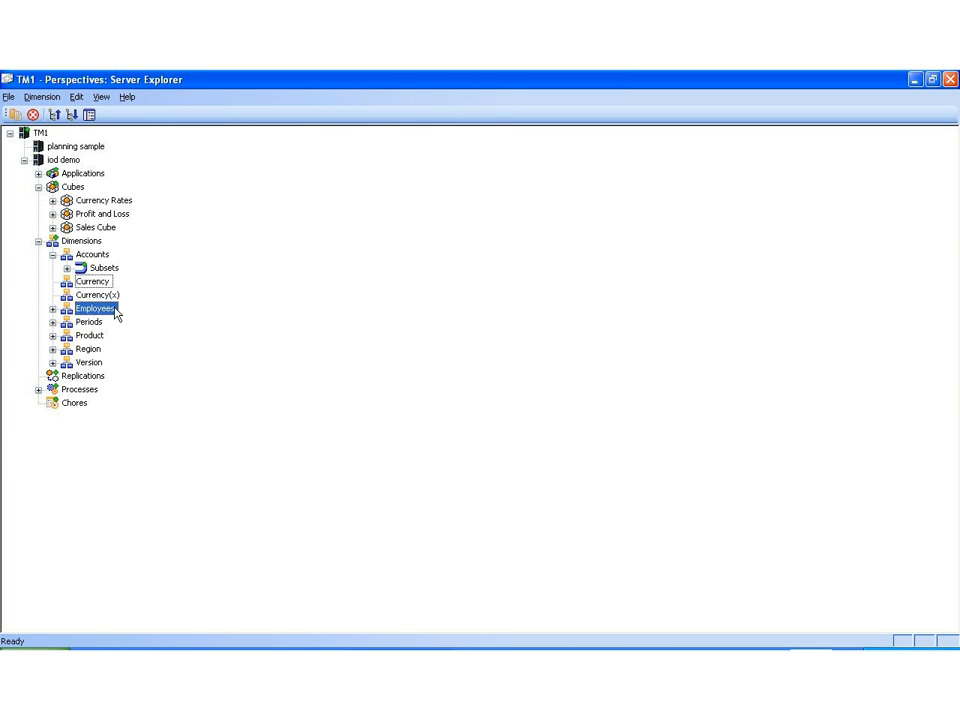
pyautogui.click(86, 362)
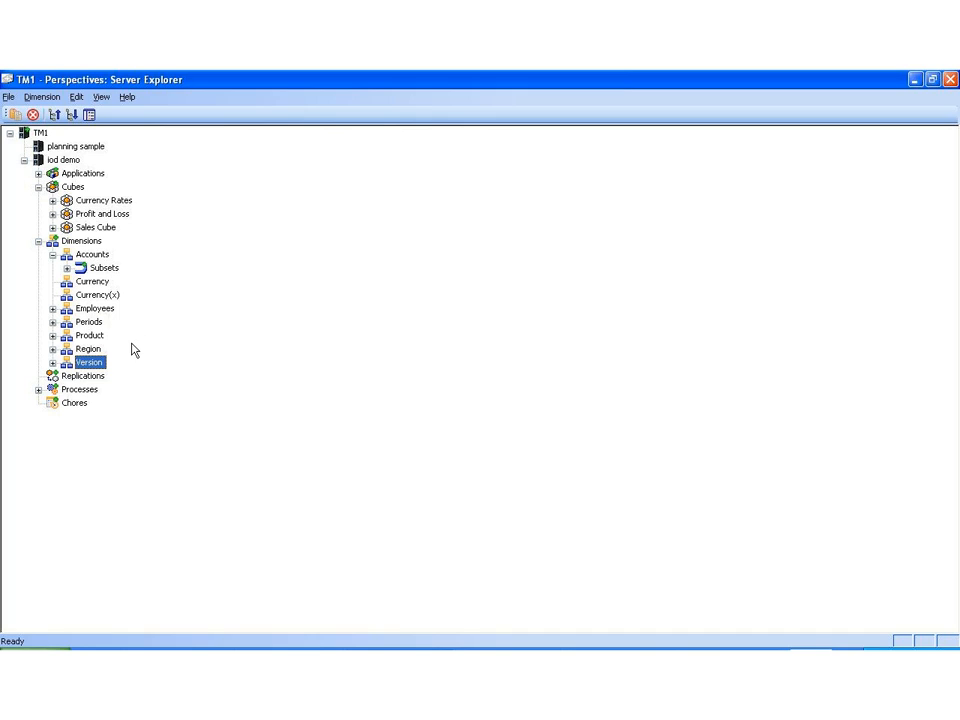
pyautogui.moveTo(116, 352)
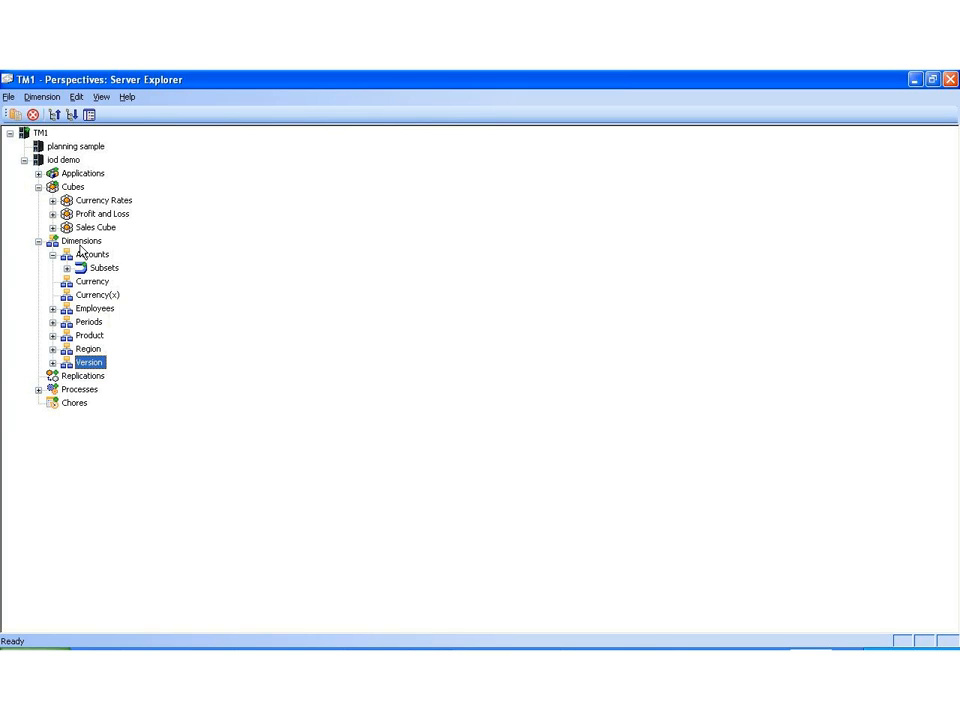
pyautogui.moveTo(56, 188)
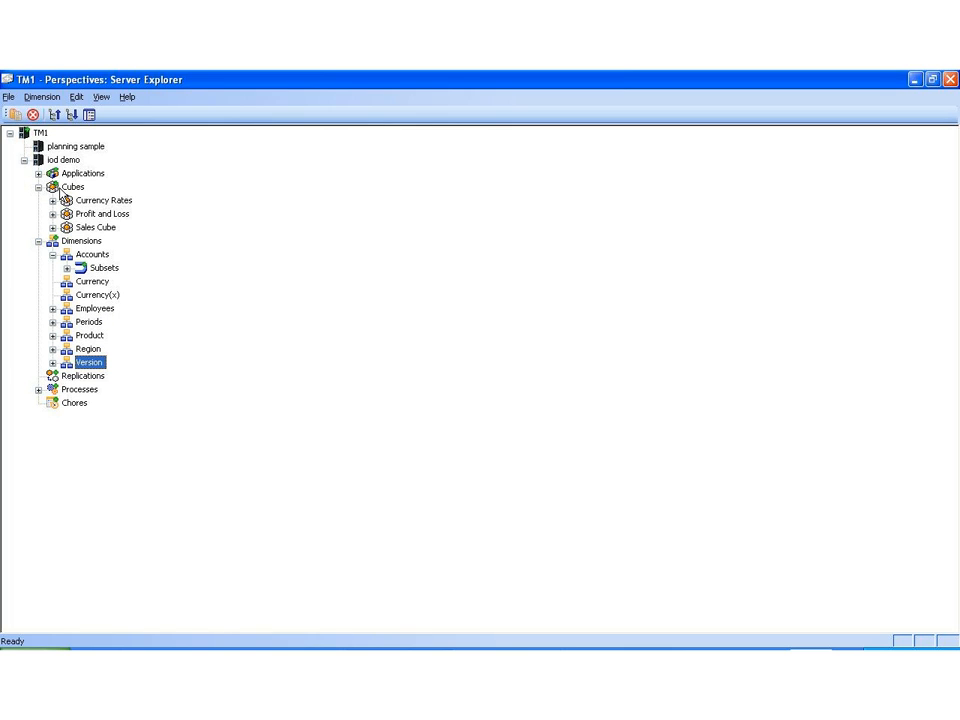
# - Create a cube named Headcount from the Employees, Periods, Region and Version dimensions
pyautogui.rightClick(72, 188)
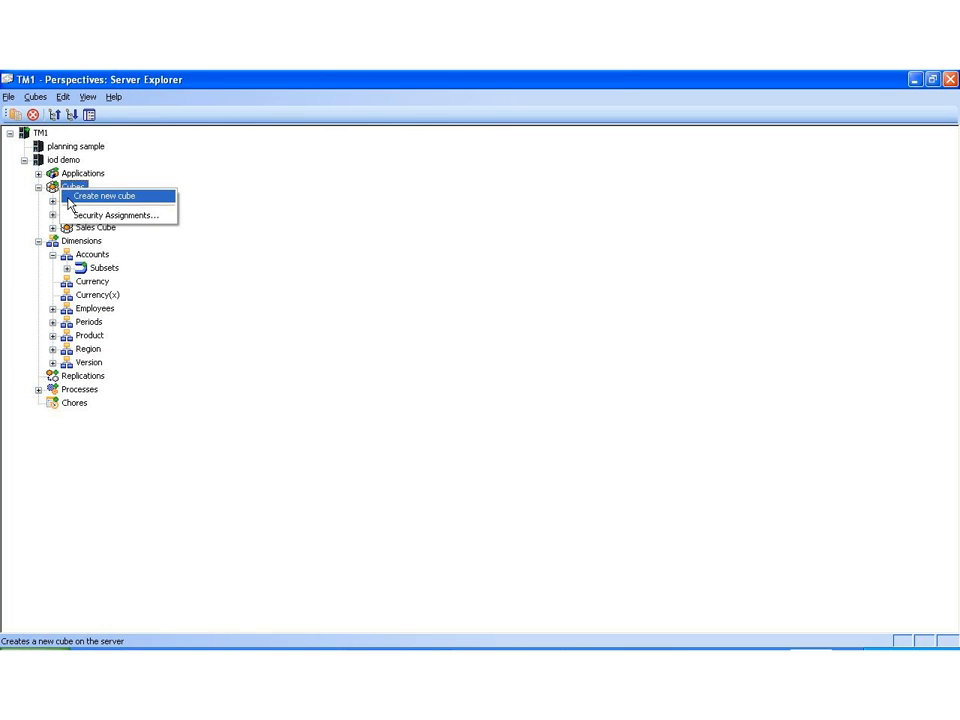
pyautogui.click(110, 196)
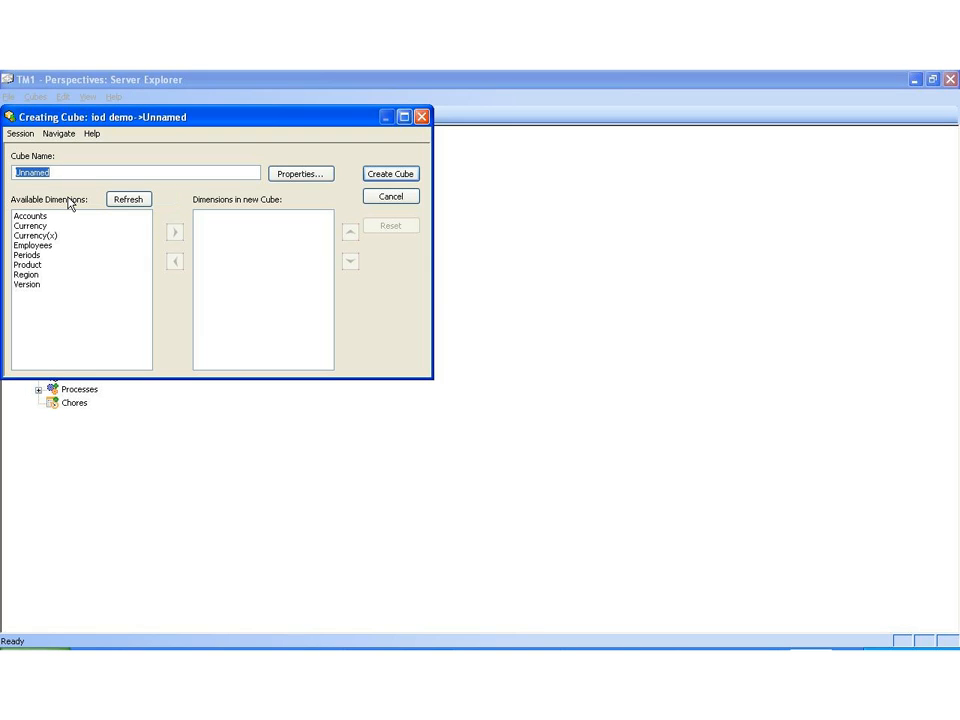
pyautogui.write('Headcount')
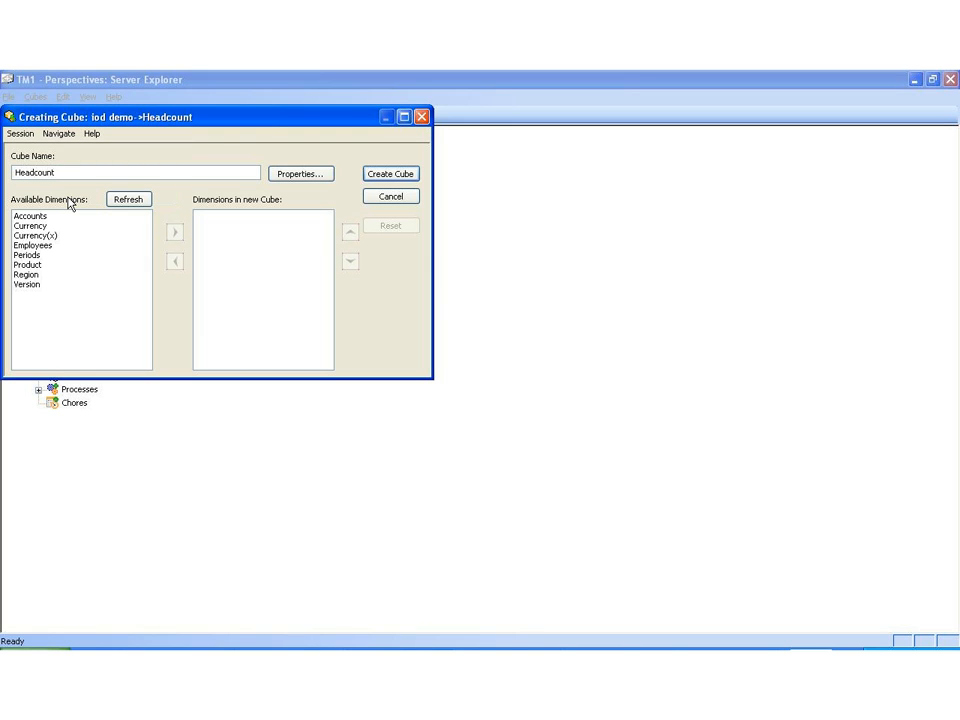
pyautogui.moveTo(72, 268)
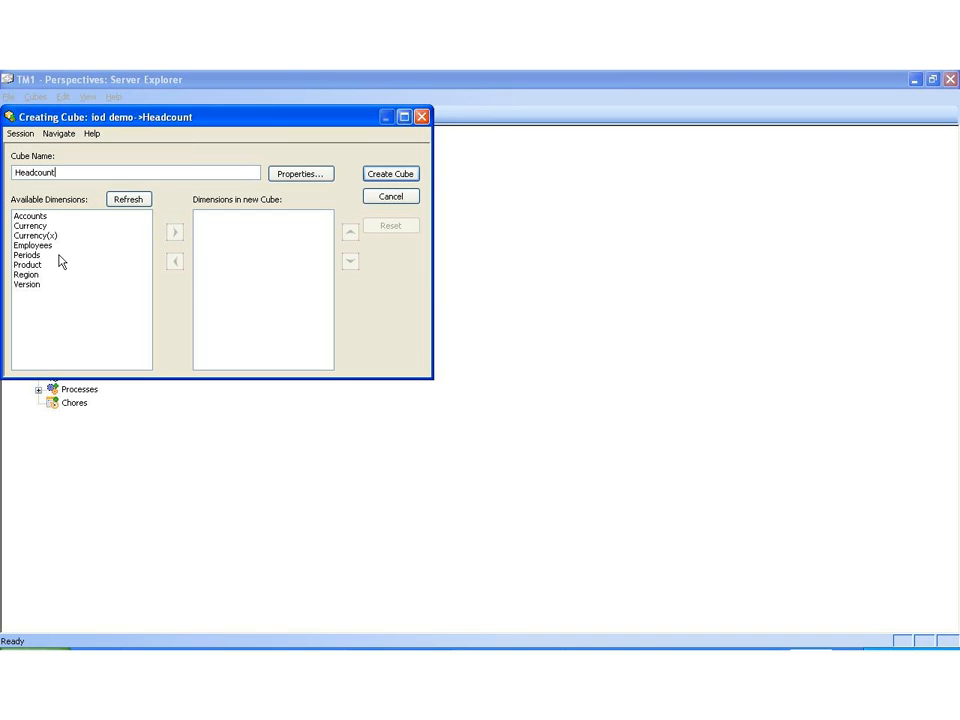
pyautogui.click(174, 232)
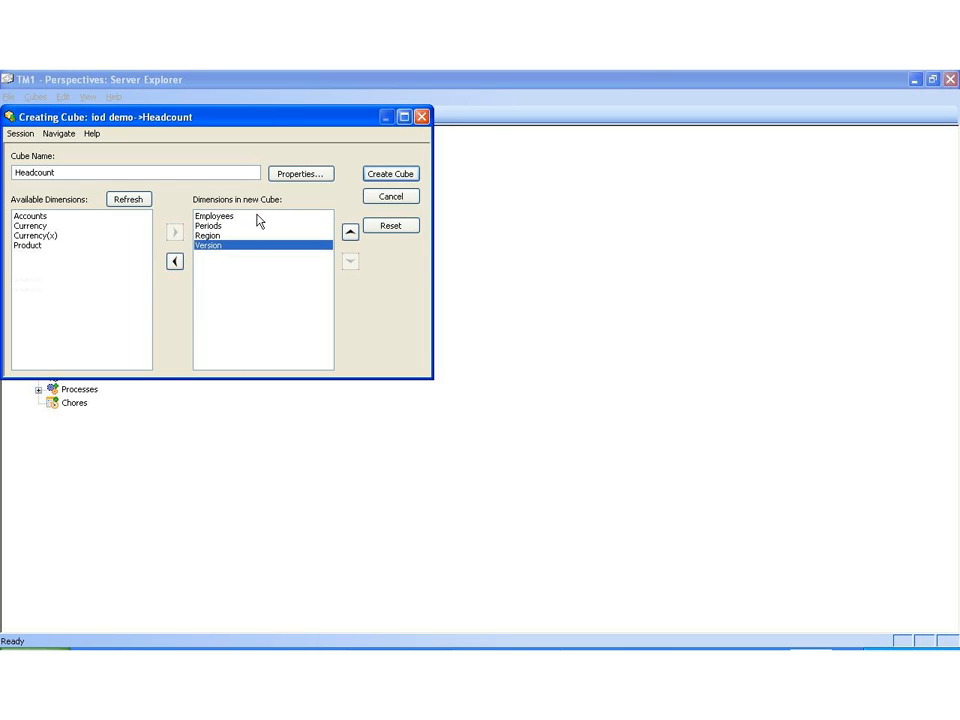
pyautogui.moveTo(392, 176)
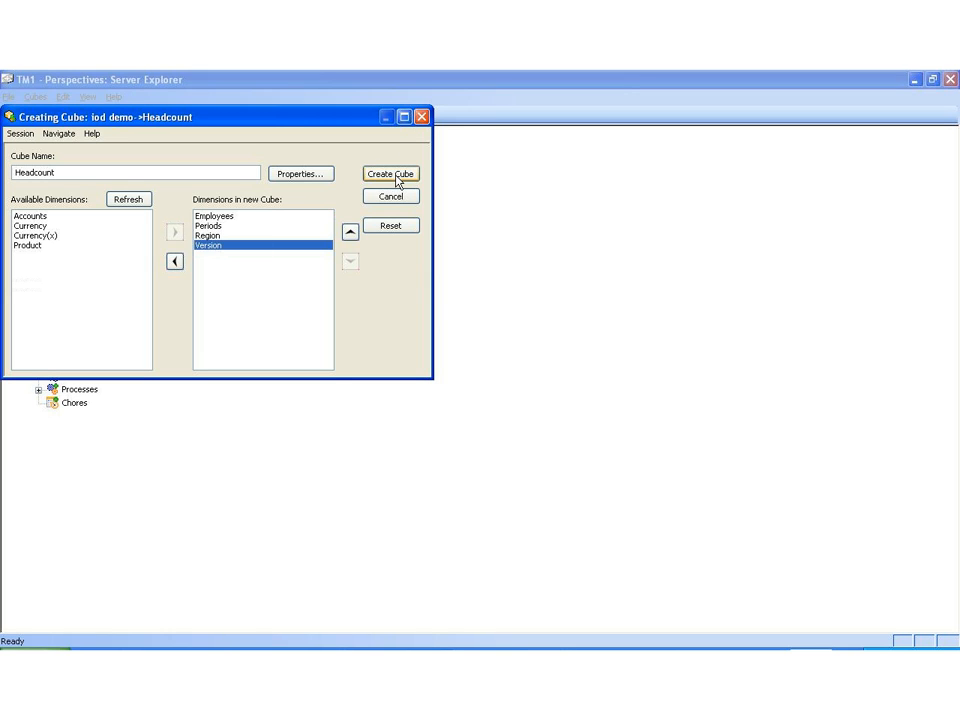
pyautogui.click(390, 172)
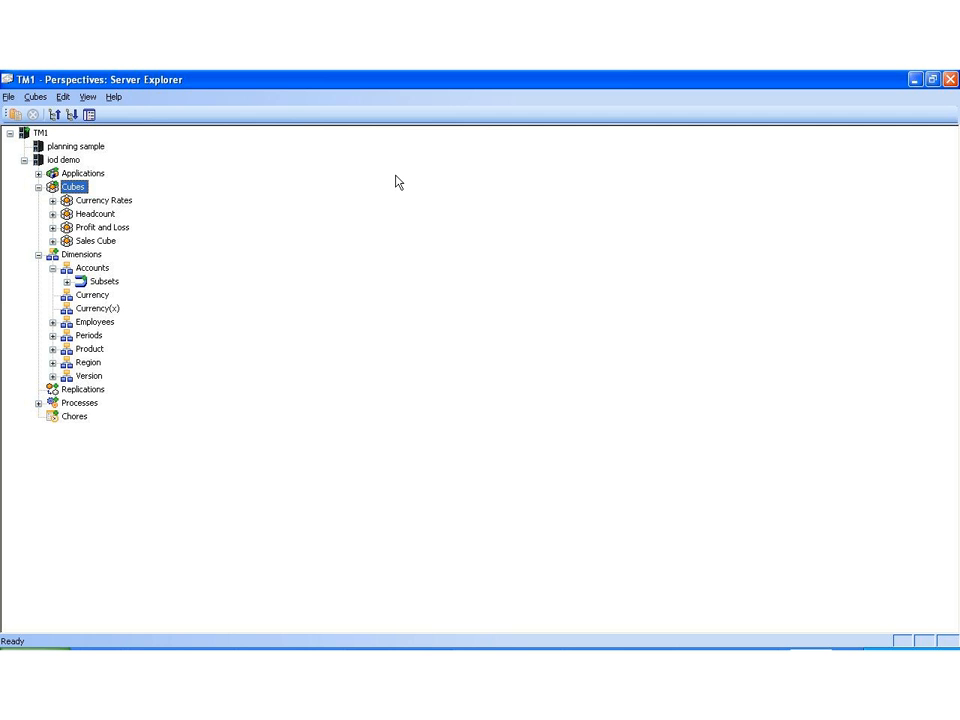
# - Open the Headcount cube in Cube Viewer to show its zero-filled data grid
pyautogui.click(92, 212)
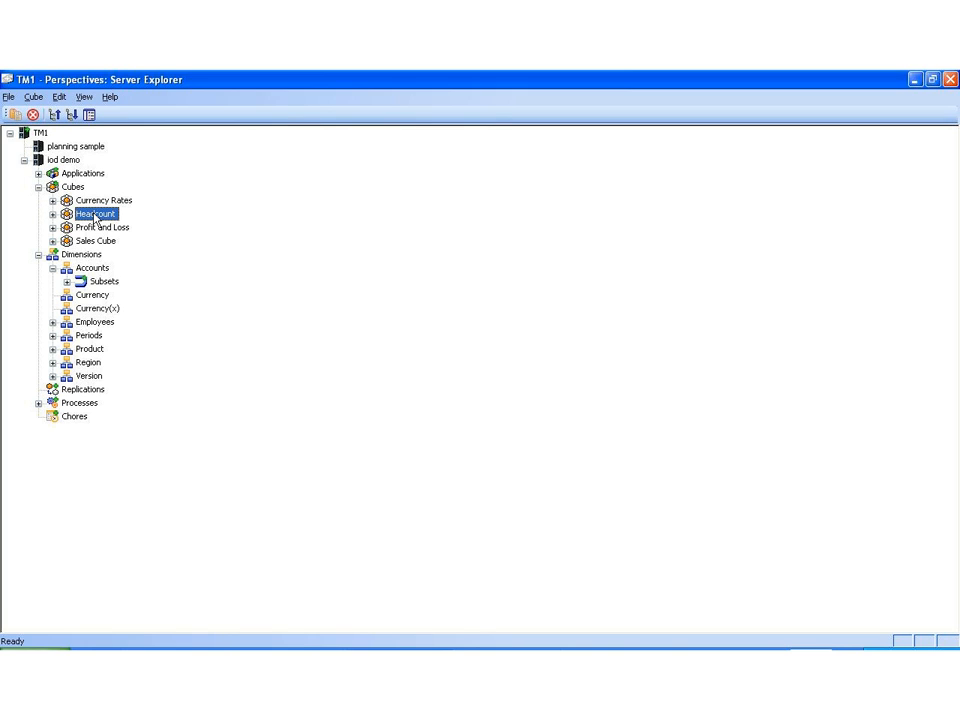
pyautogui.doubleClick(92, 214)
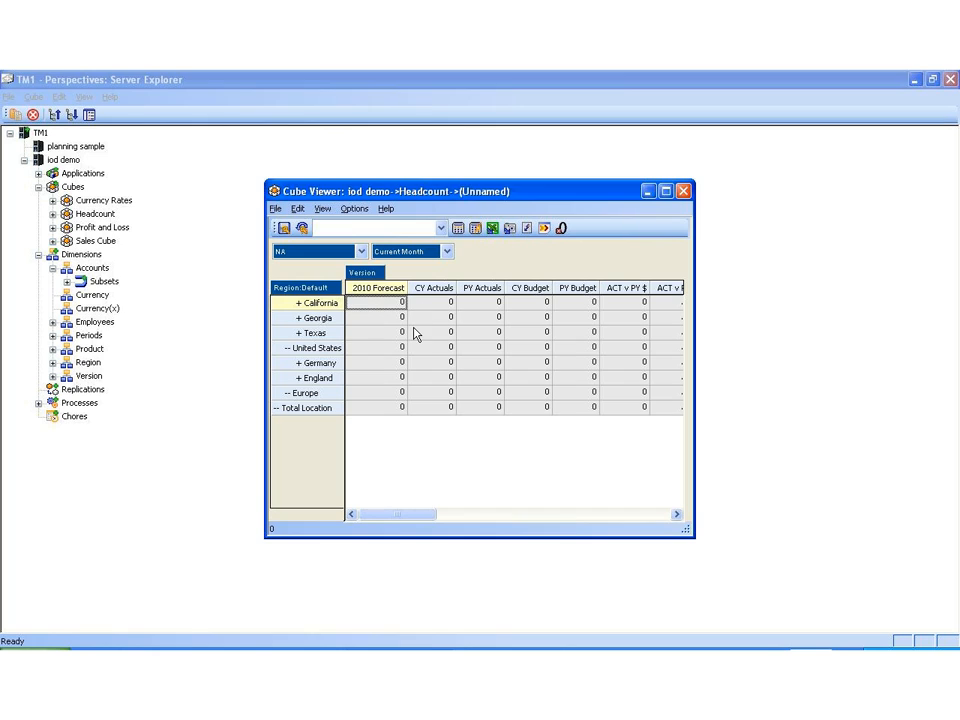
pyautogui.moveTo(412, 324)
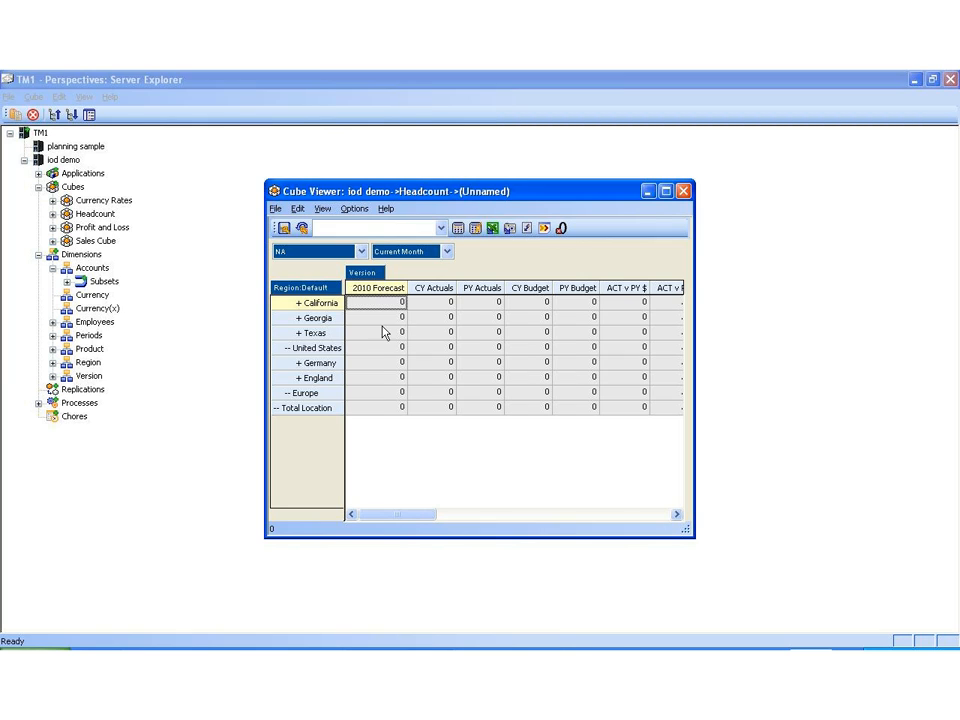
pyautogui.moveTo(442, 310)
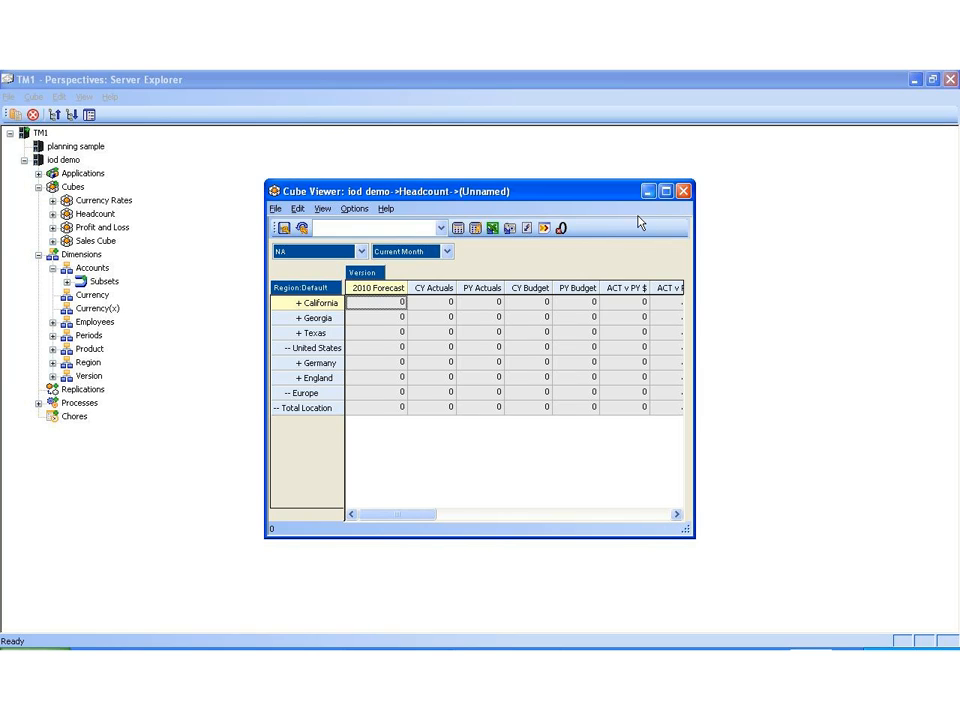
# - Close the empty Headcount Cube Viewer and return to the Server Explorer tree
pyautogui.click(680, 192)
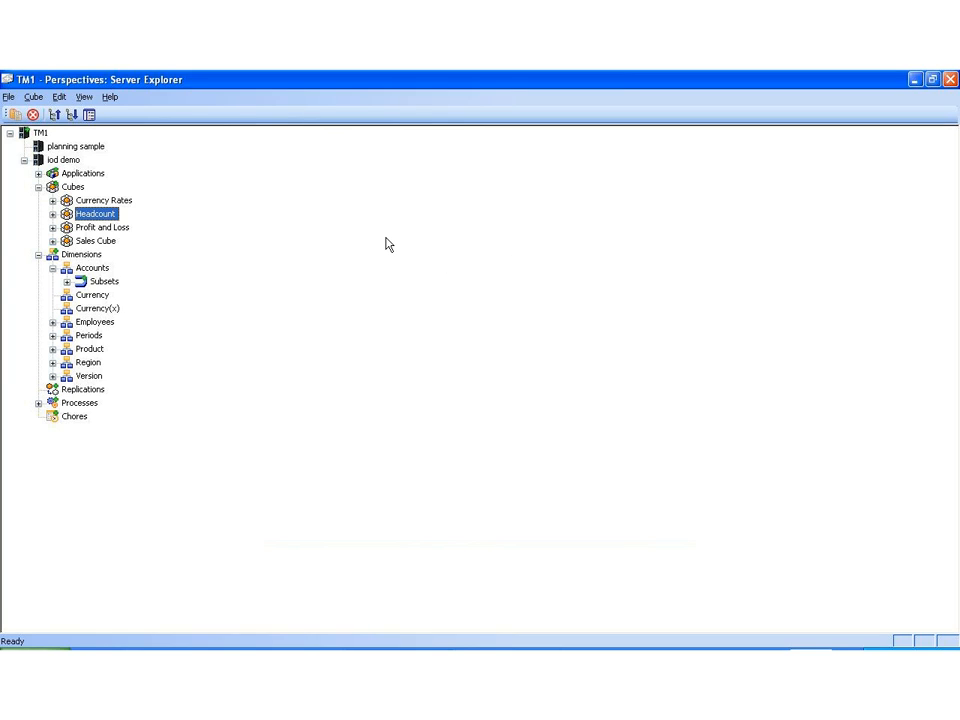